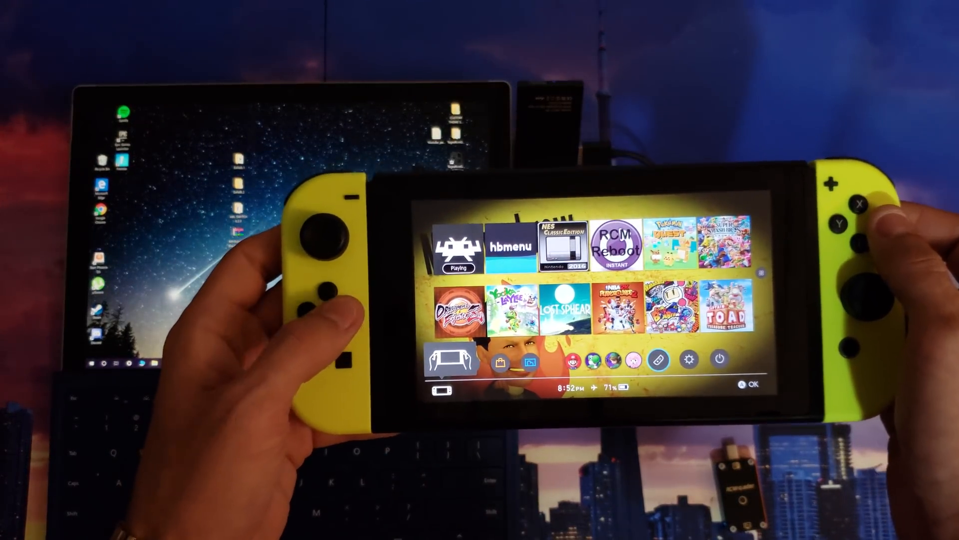
Open System Settings from the home menu, showing the category list on the homebrew-themed console.
{"action": "left_click", "coordinate": [689, 360]}
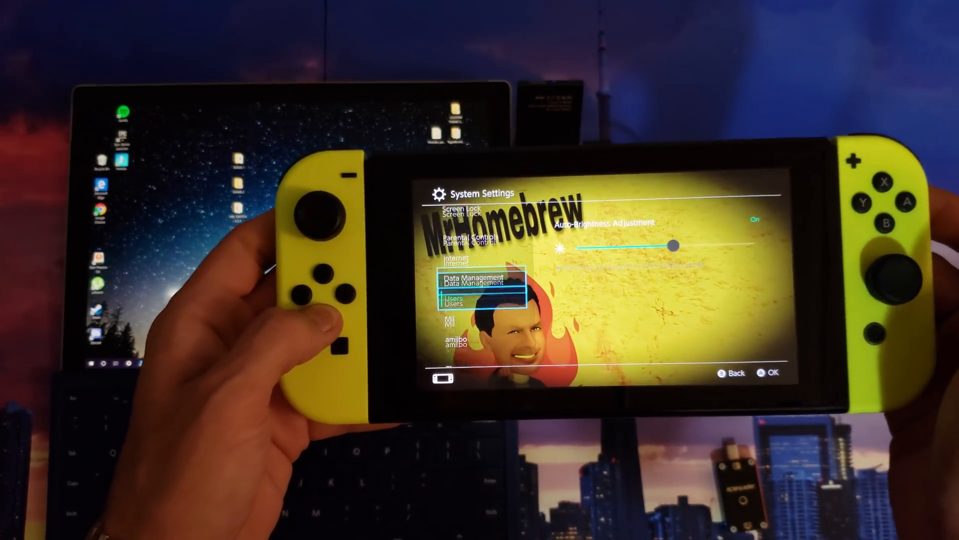